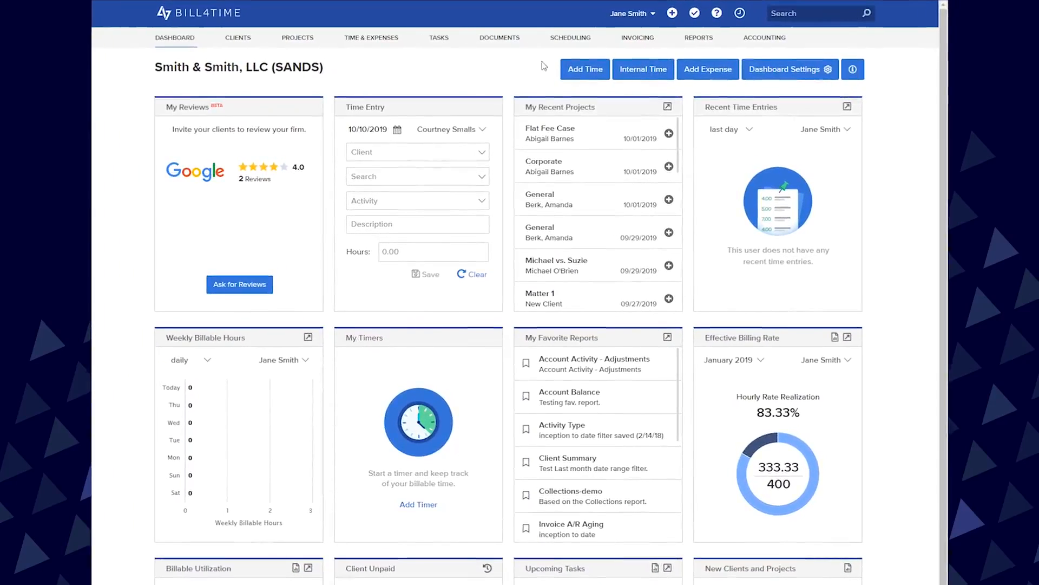
Step: Open firm Settings from the user menu and view the System tab
left_click(629, 13)
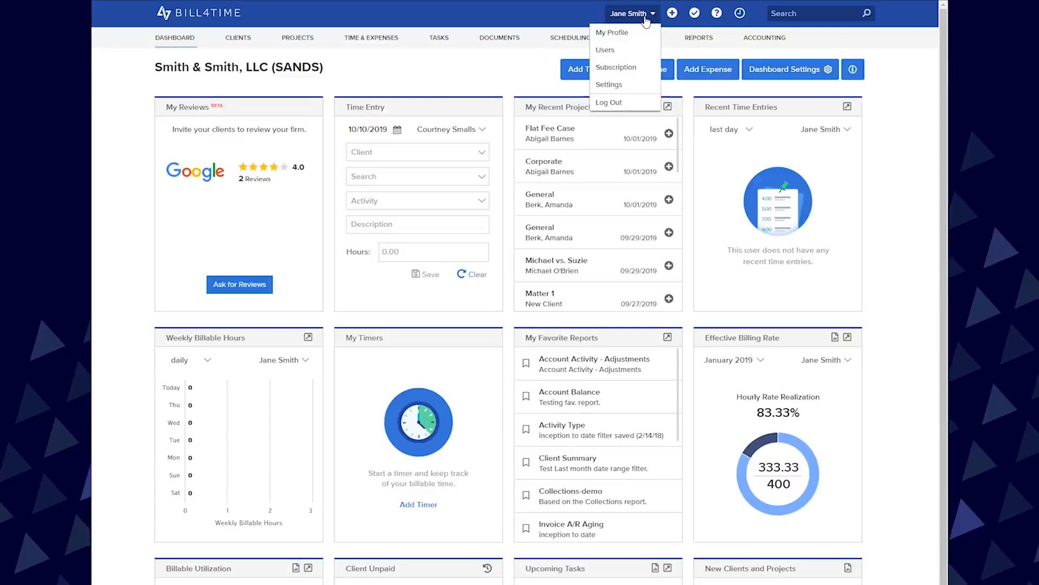
left_click(609, 85)
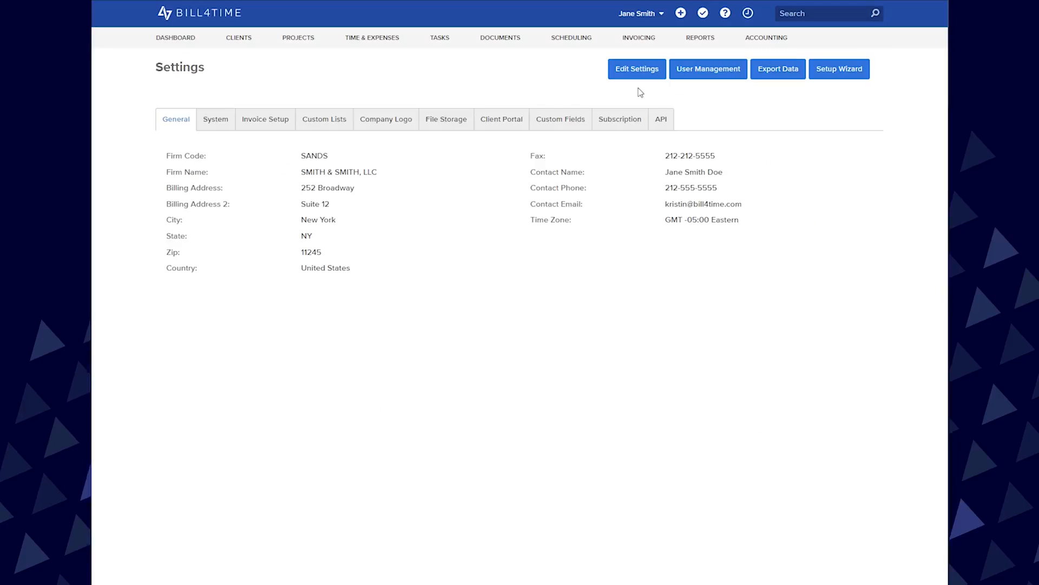
left_click(215, 119)
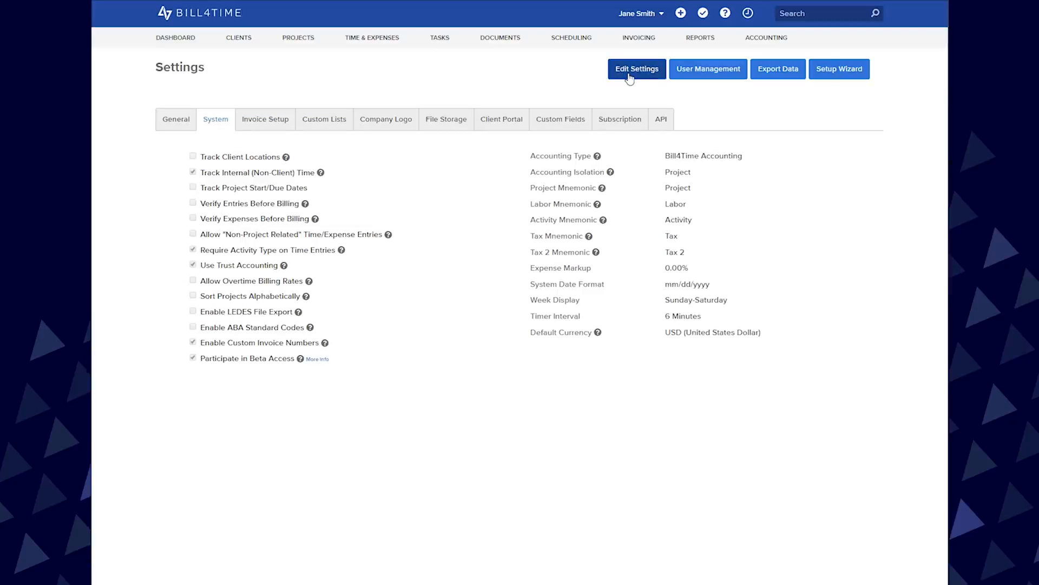
Step: Turn on LEDES file export and ABA standard codes, with taxpayer ID 12-3456789, and save
left_click(636, 69)
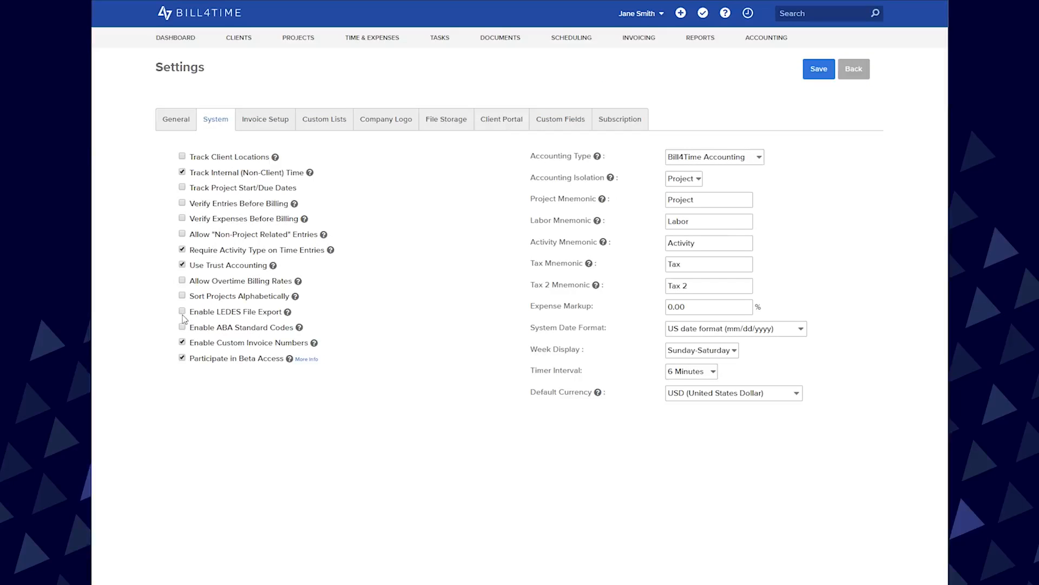
left_click(182, 311)
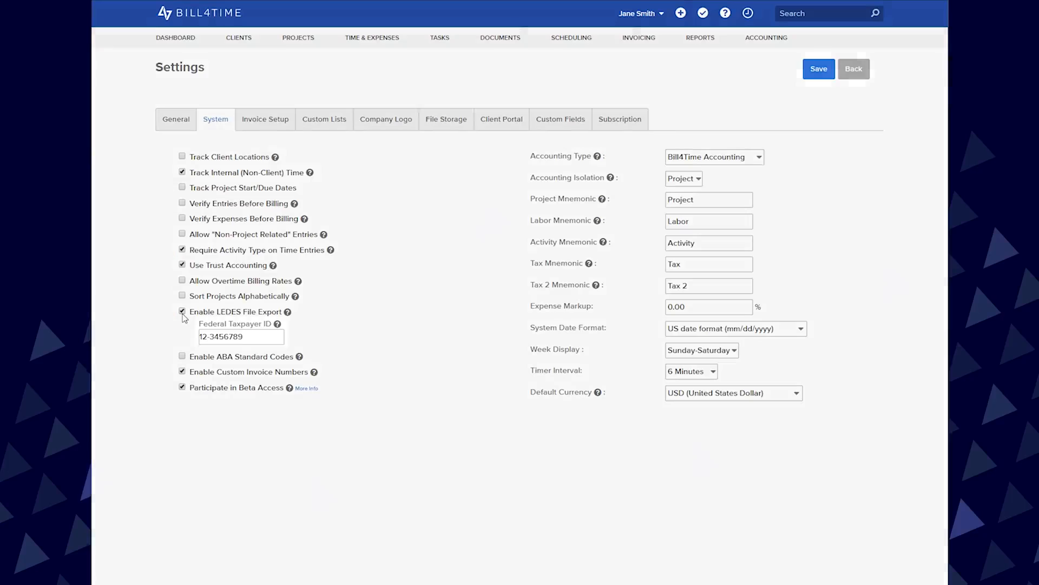
left_click(818, 69)
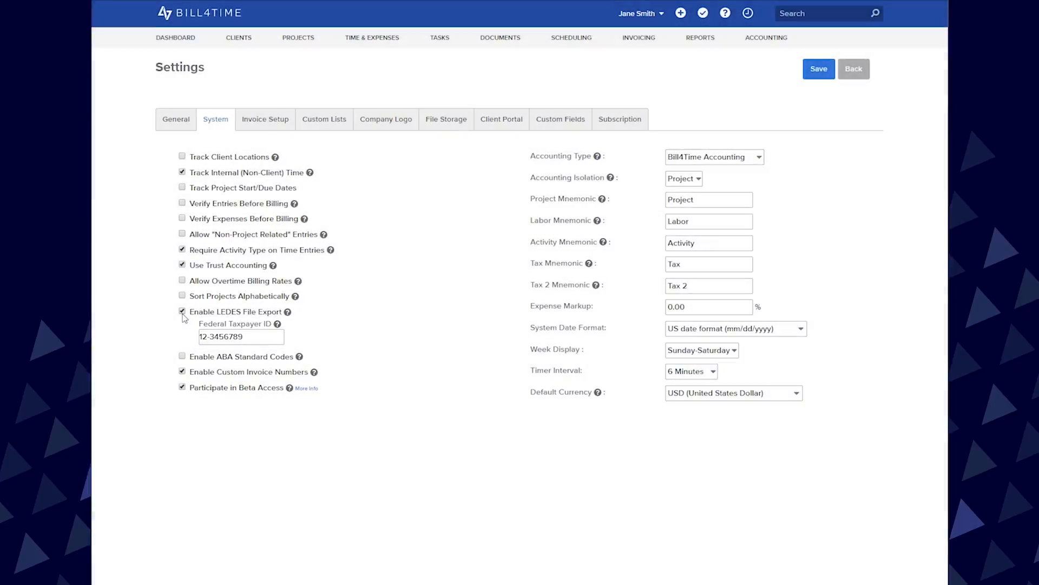
left_click(182, 356)
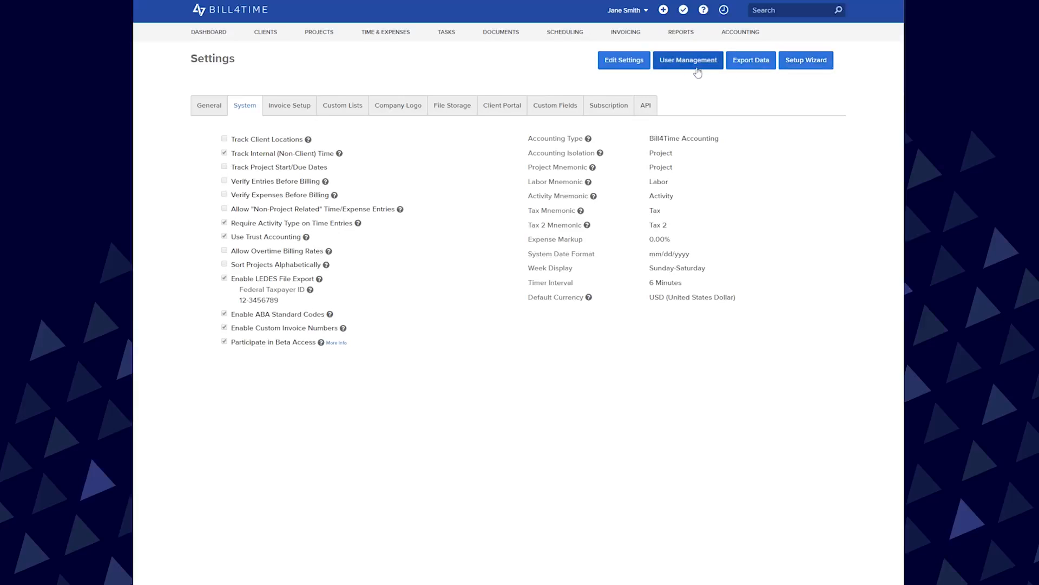
Step: Set Kevin Bacon's timekeeper classification to Associate in User Management and save
left_click(687, 59)
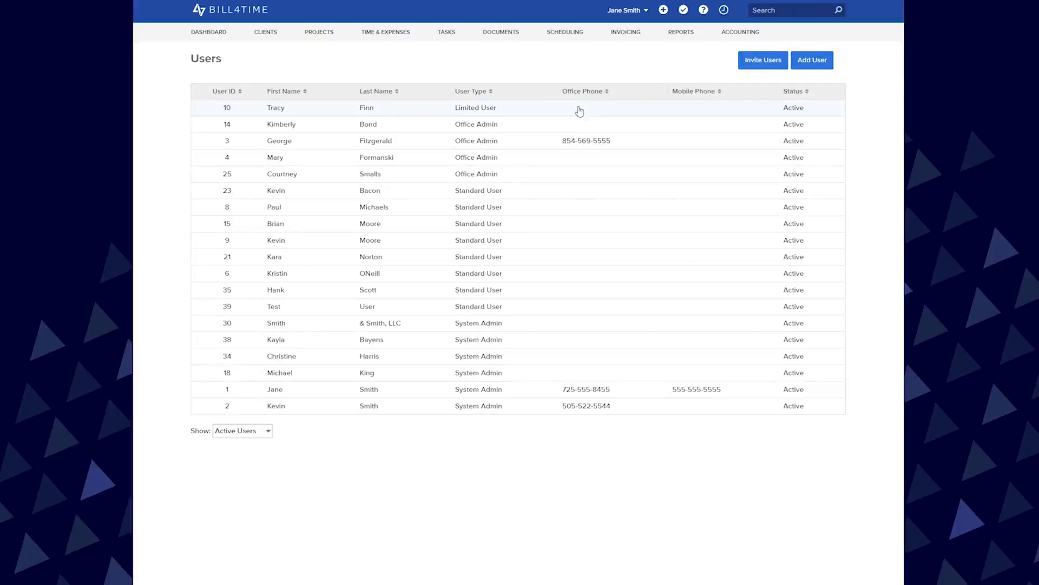
left_click(275, 190)
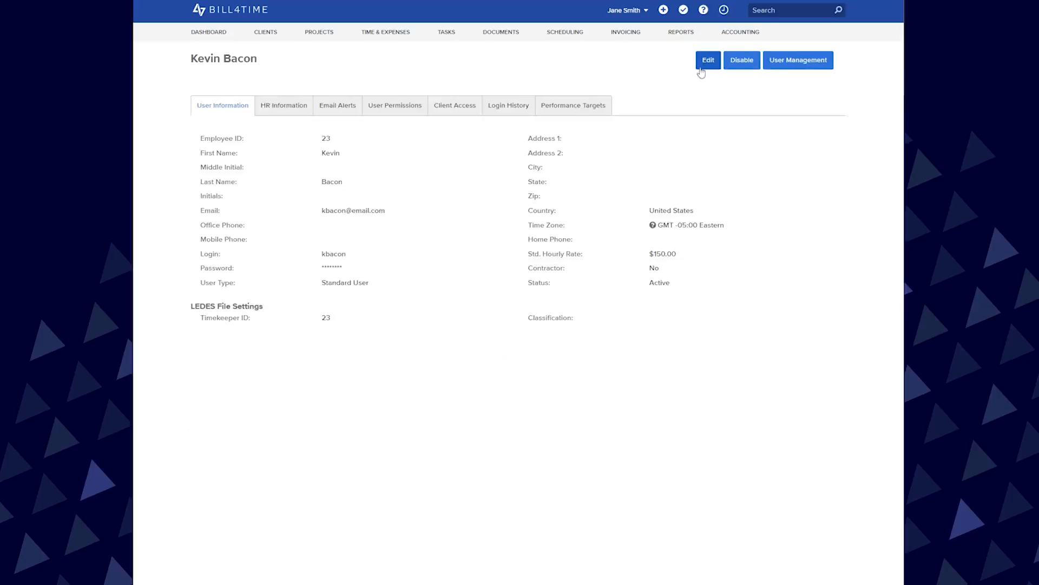
left_click(707, 60)
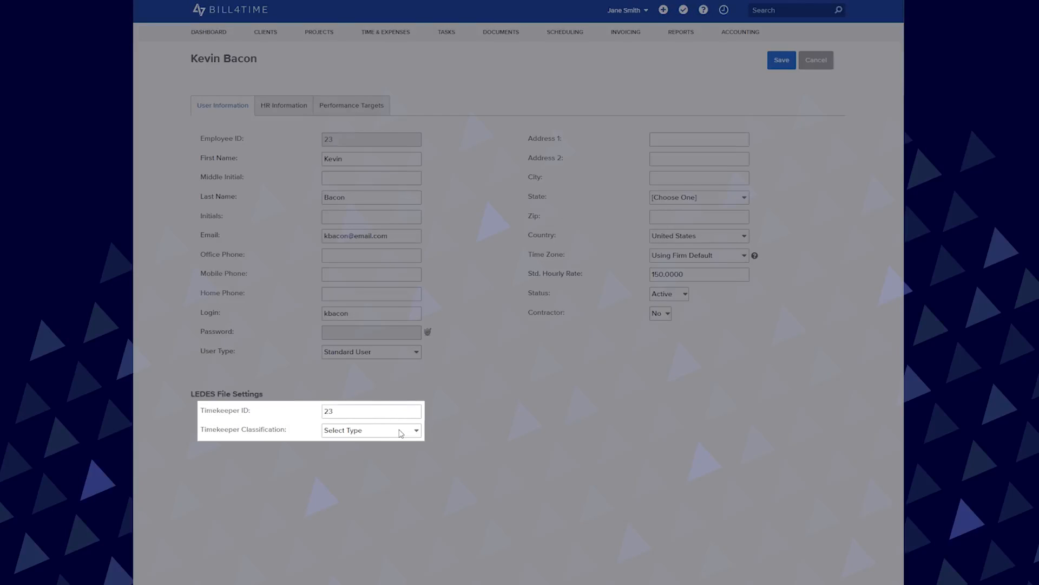
left_click(371, 430)
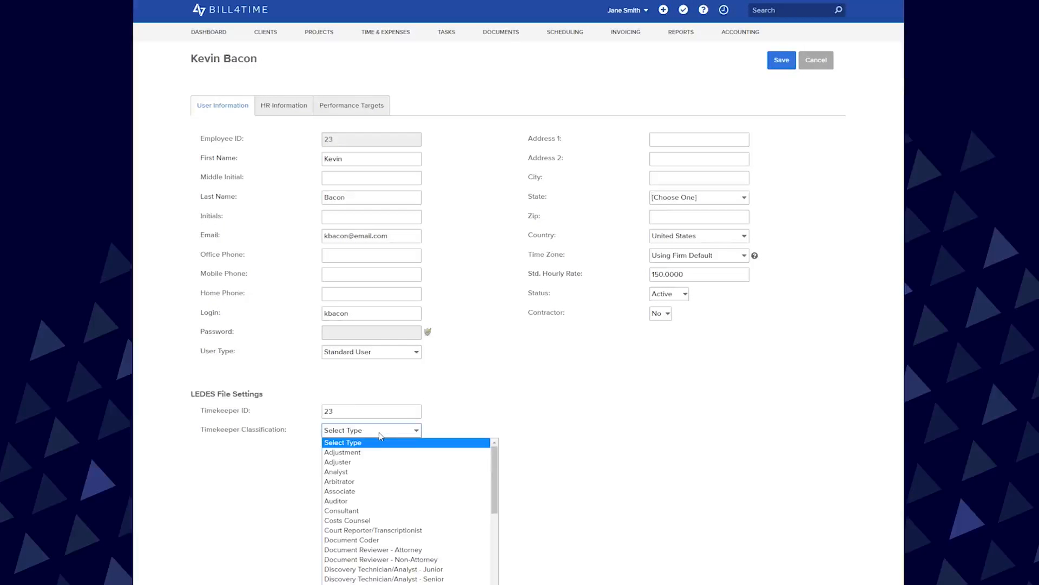
left_click(339, 491)
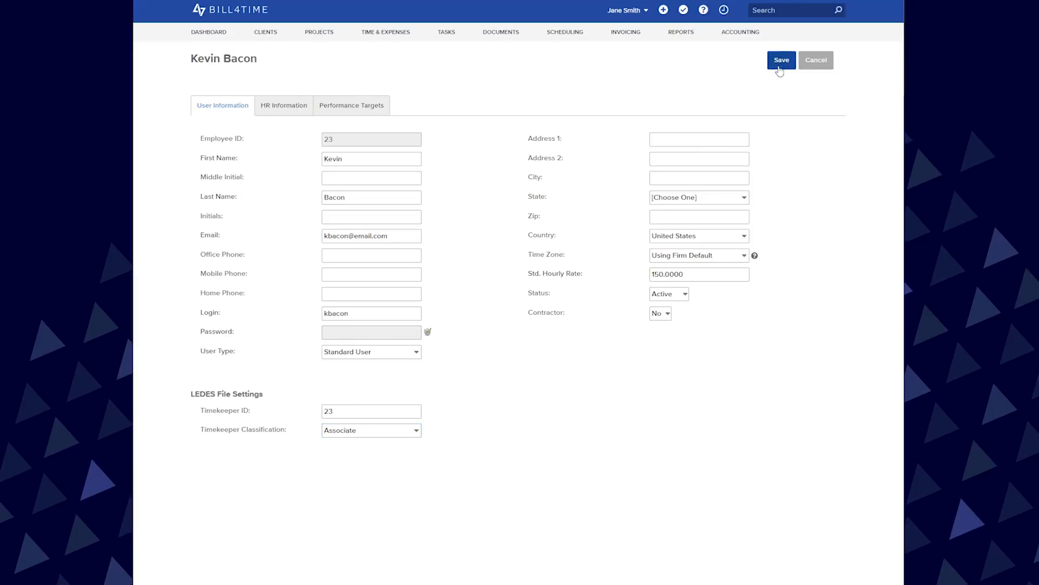
left_click(781, 59)
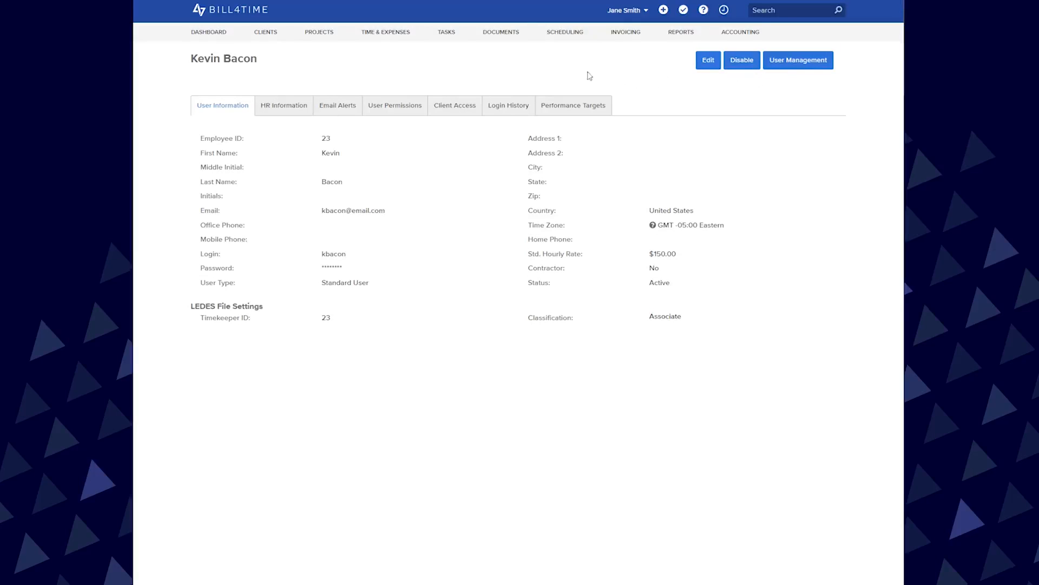
left_click(265, 32)
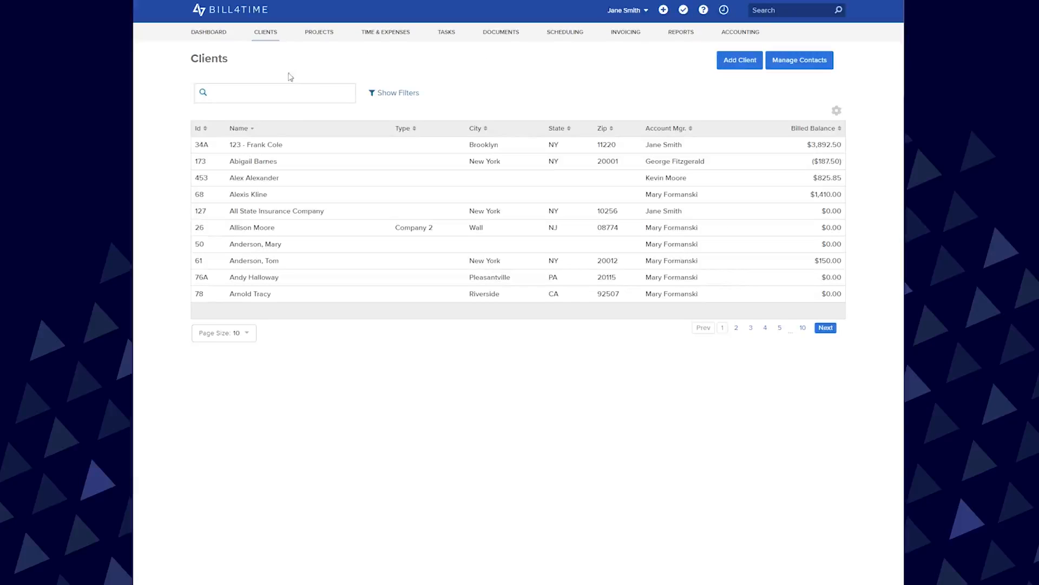
left_click(255, 145)
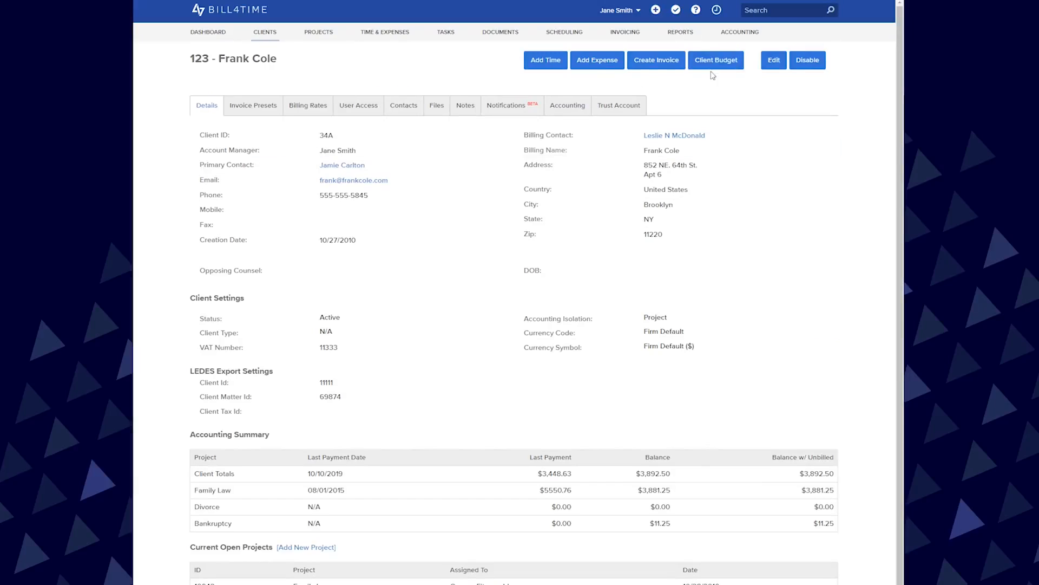
left_click(773, 59)
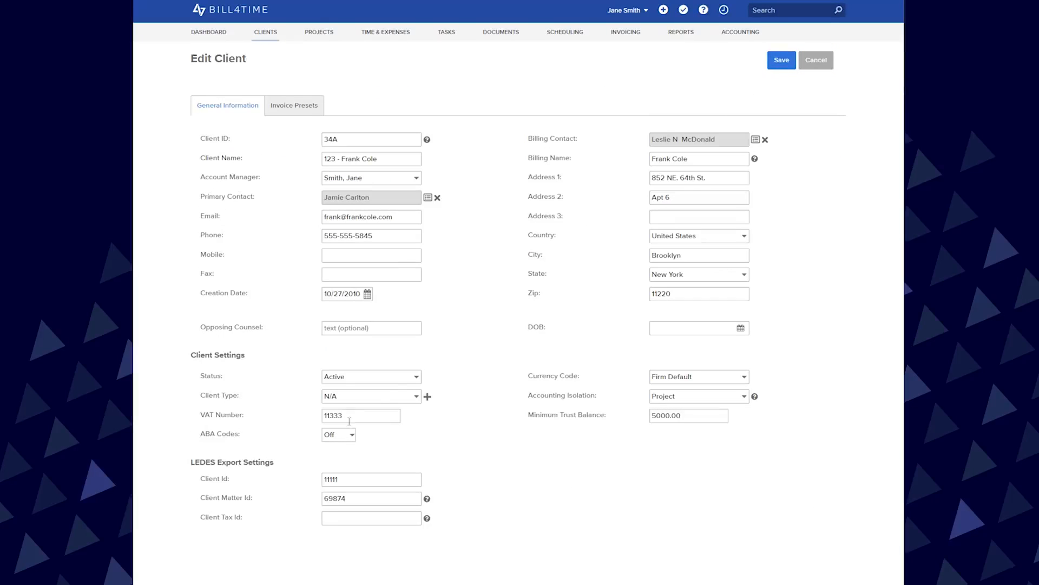
left_click(337, 435)
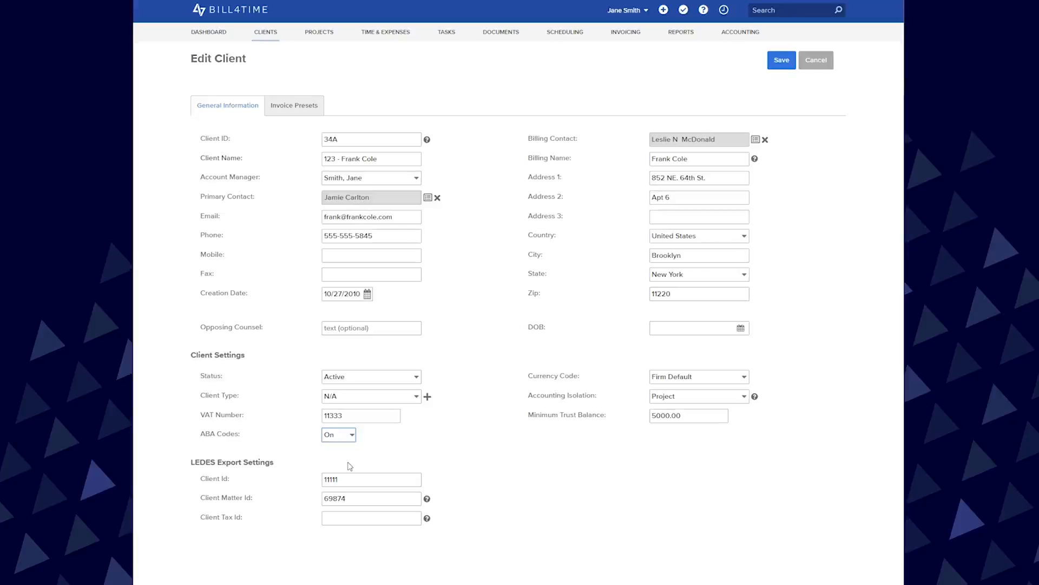
mouse_move(759, 61)
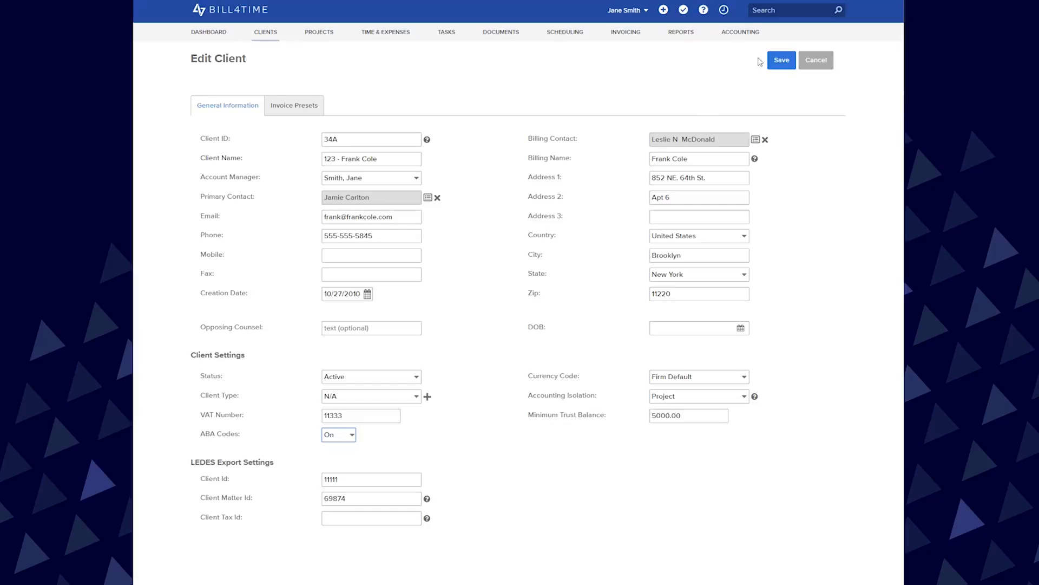
left_click(780, 60)
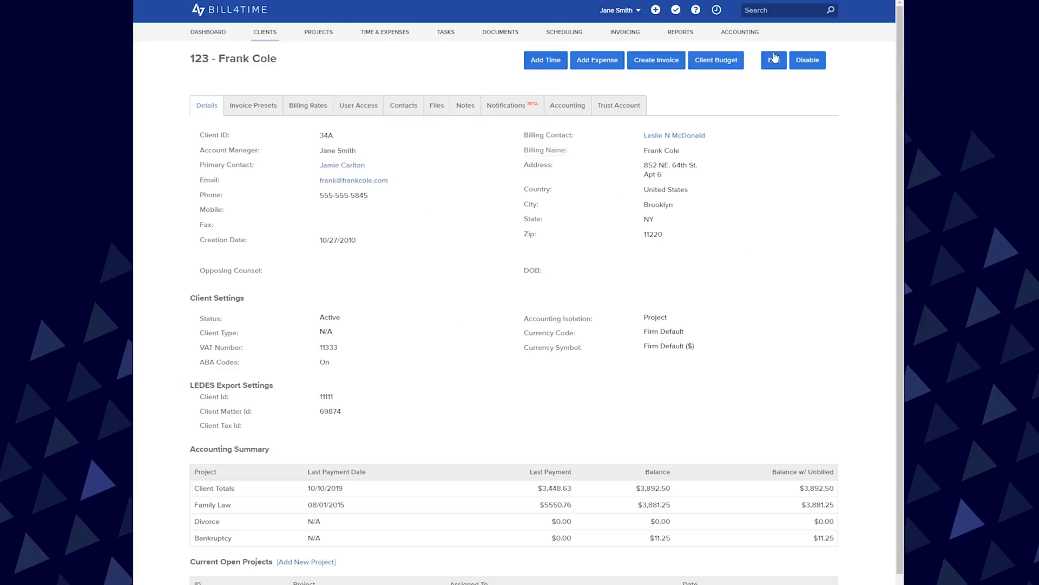
left_click(625, 32)
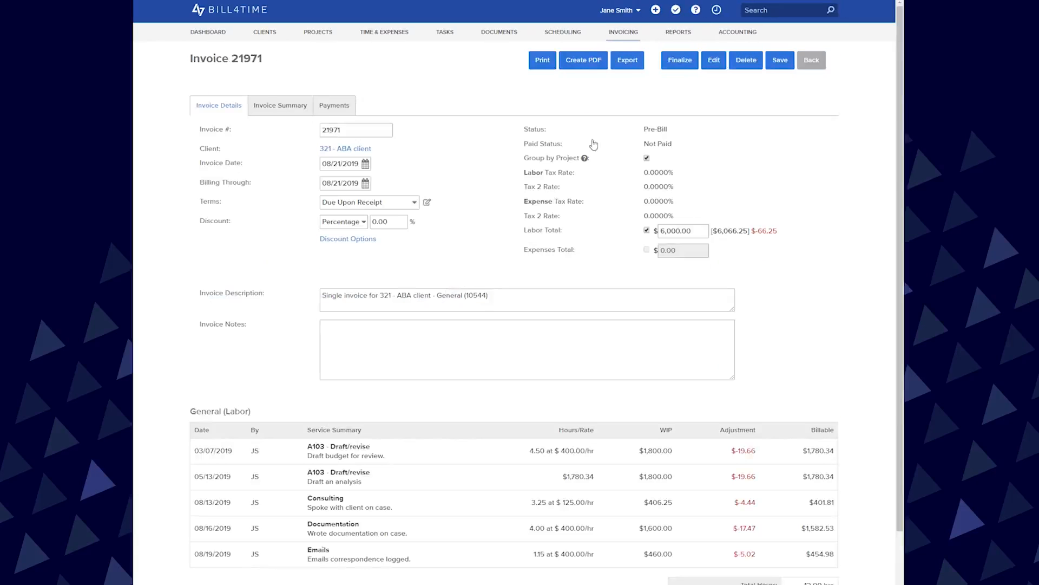
Step: Export invoice 21971 in Ledes 98B format, downloading Invoice.txt
left_click(627, 59)
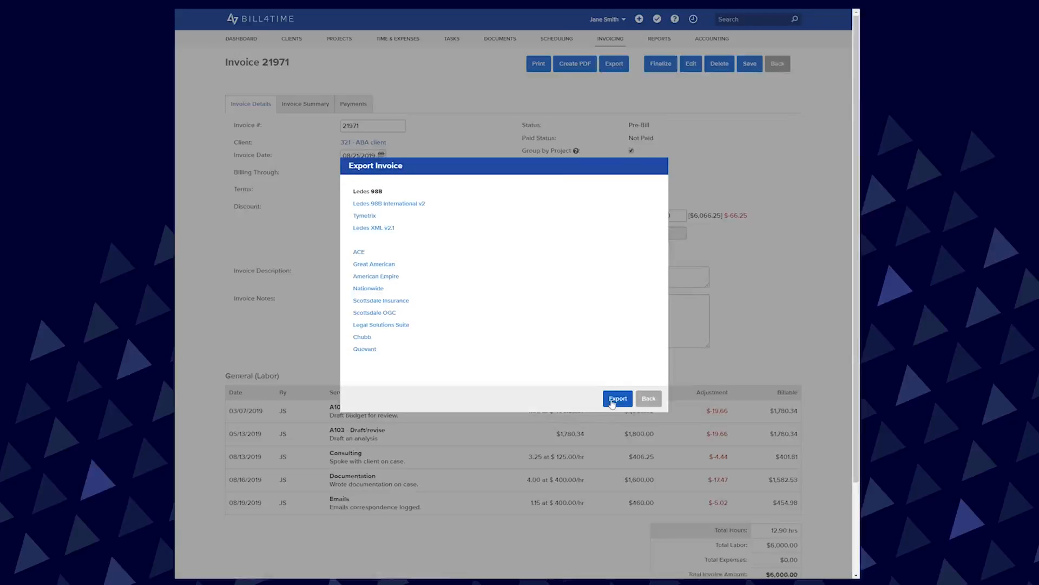
left_click(618, 398)
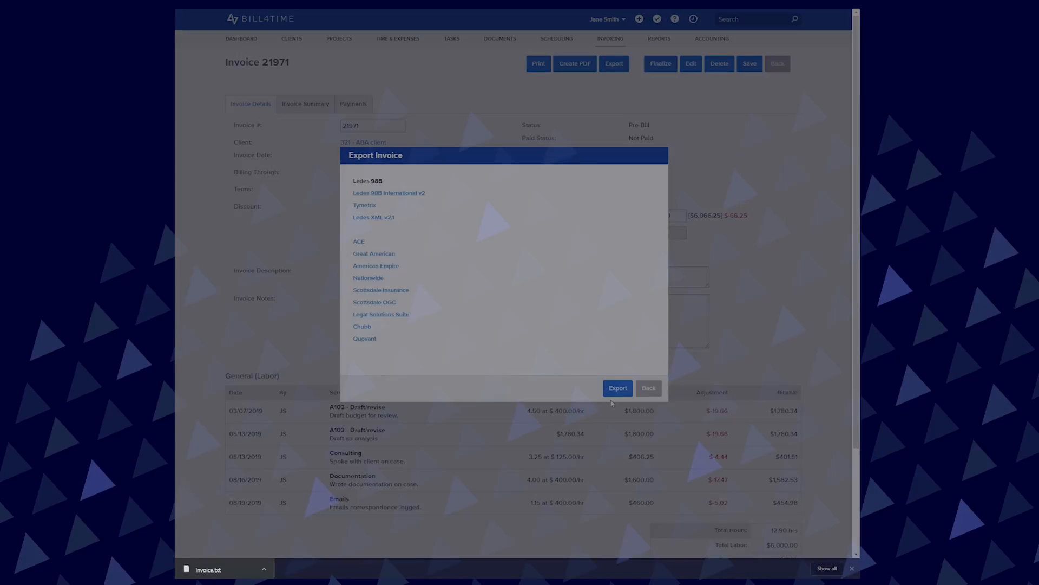